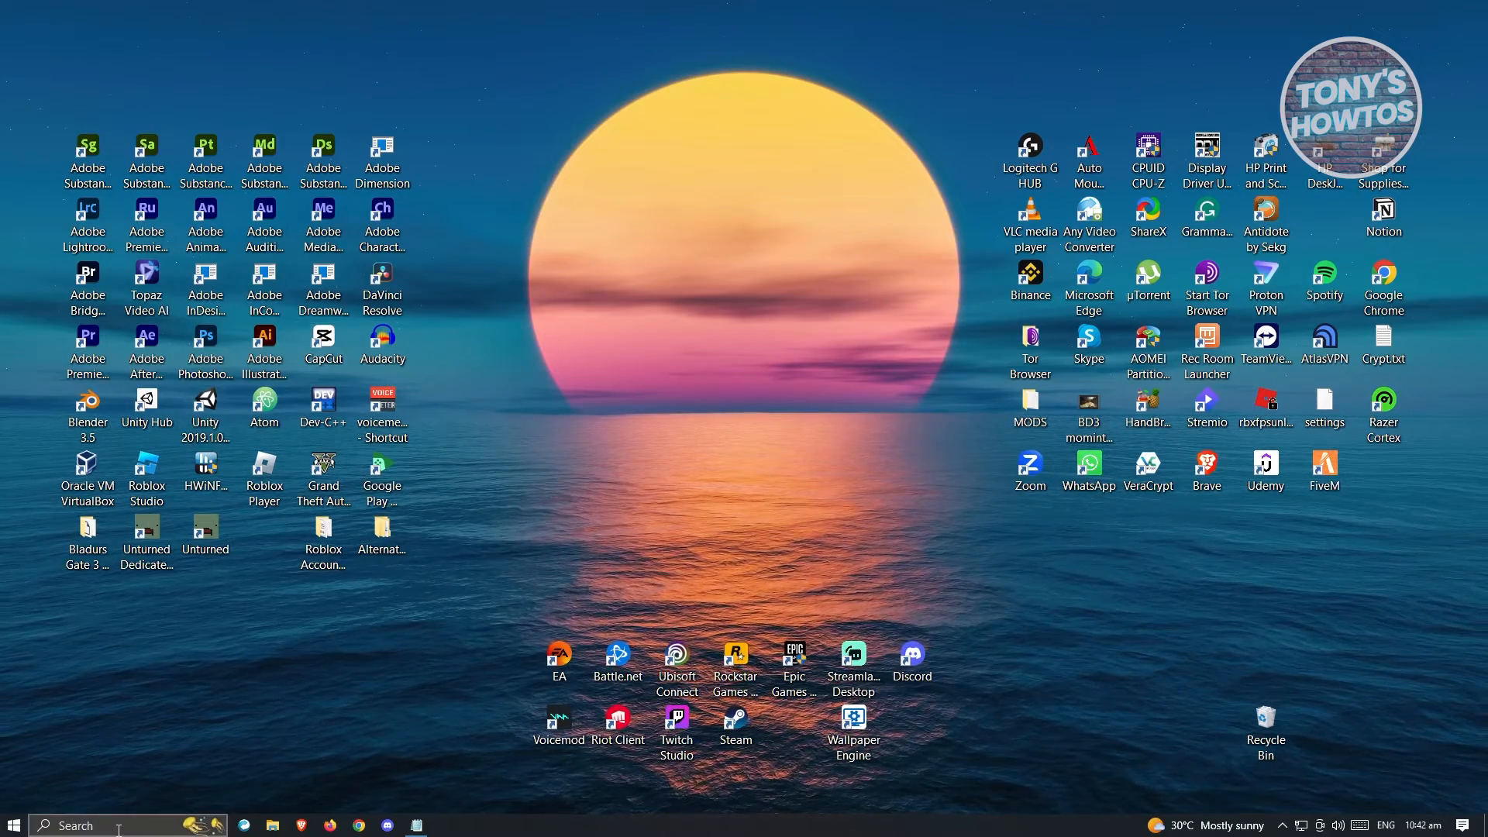
Search Windows for 'command' so Command Prompt appears as the best match
{"action": "type", "text": "command"}
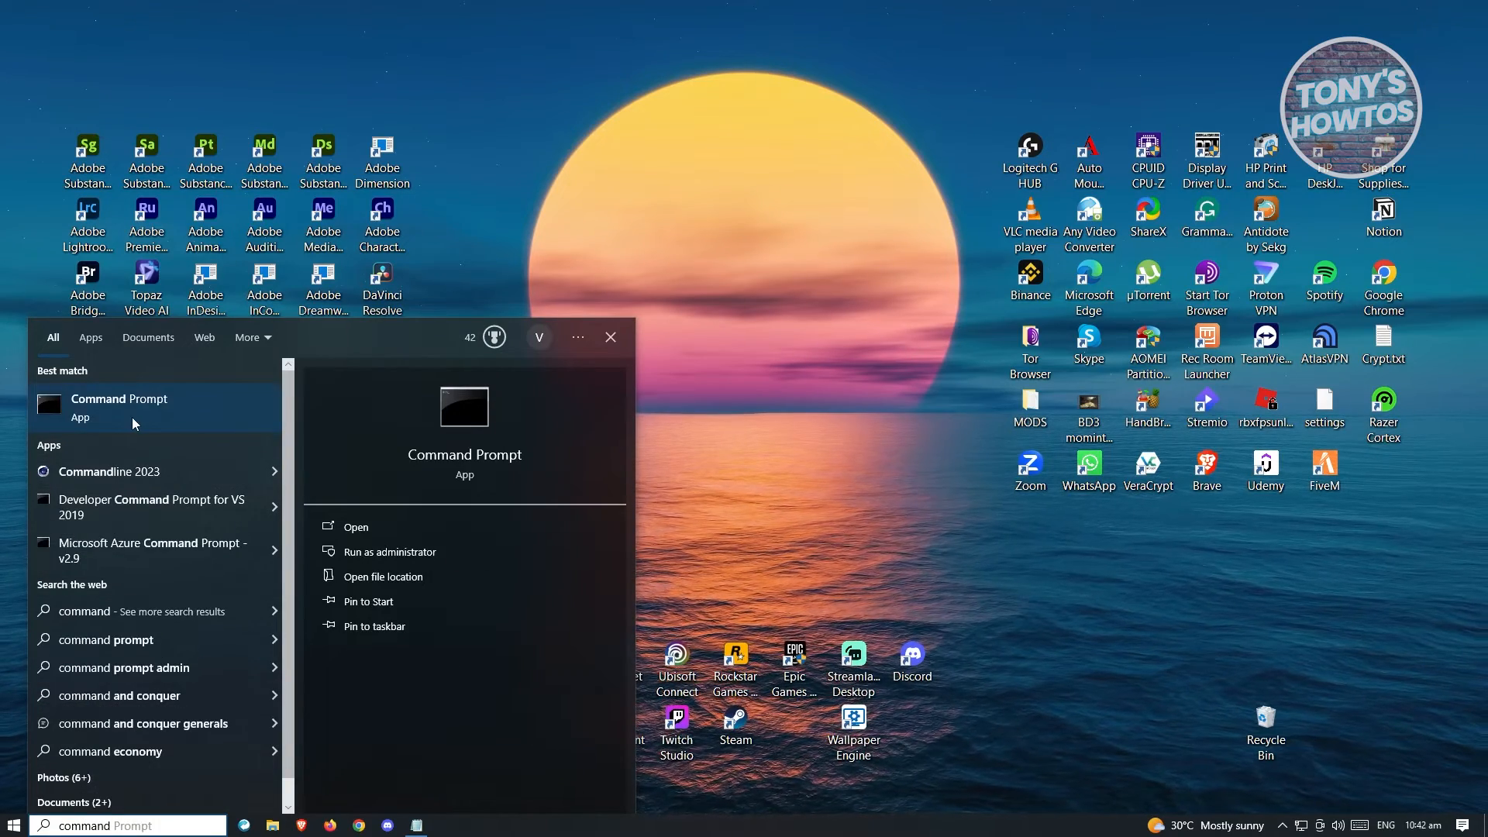
{"action": "mouse_move", "coordinate": [191, 436]}
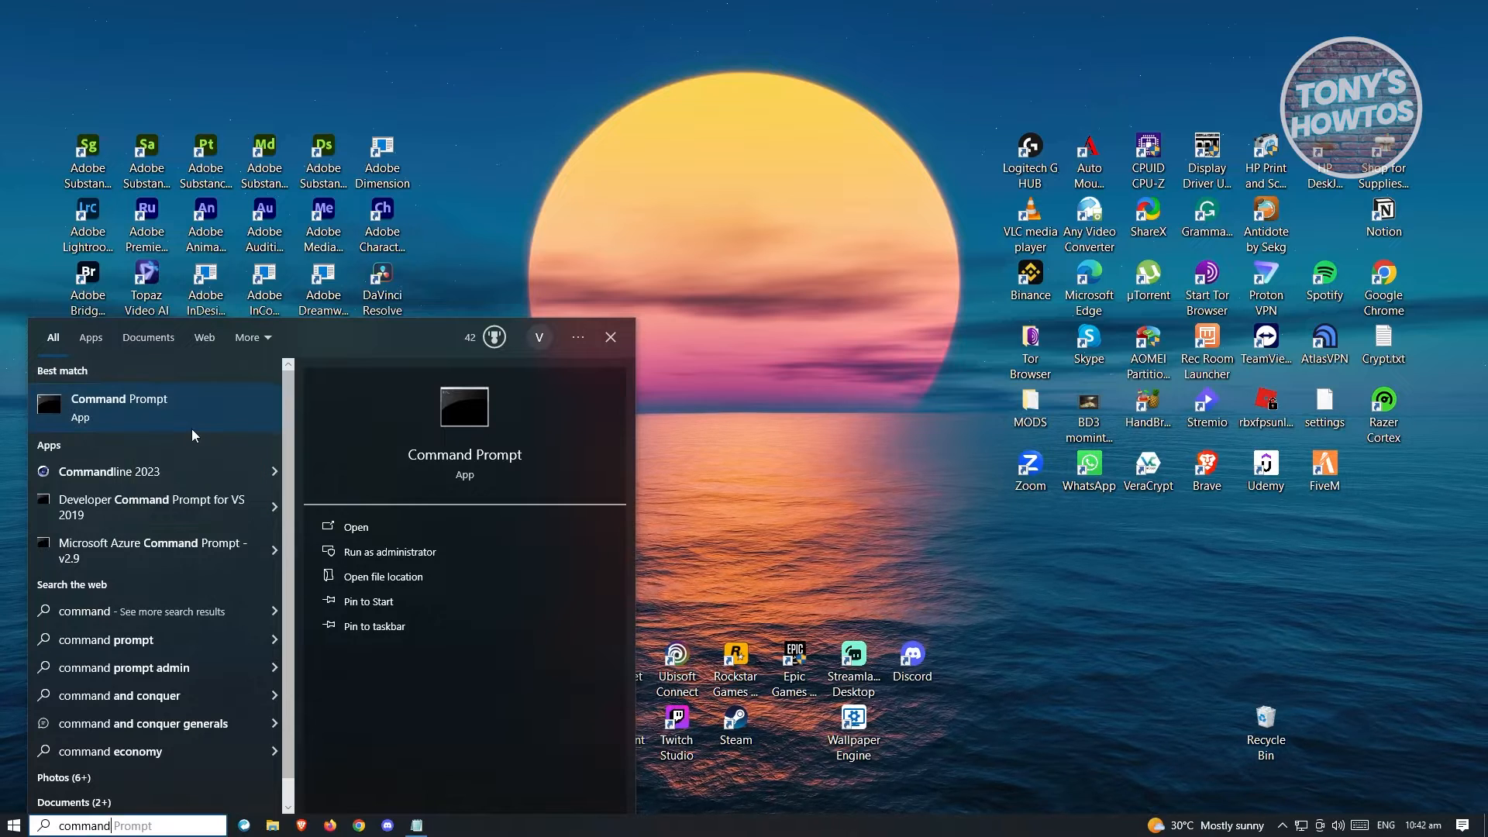
Launch Command Prompt as administrator, opening the system32 prompt
{"action": "left_click", "coordinate": [389, 551]}
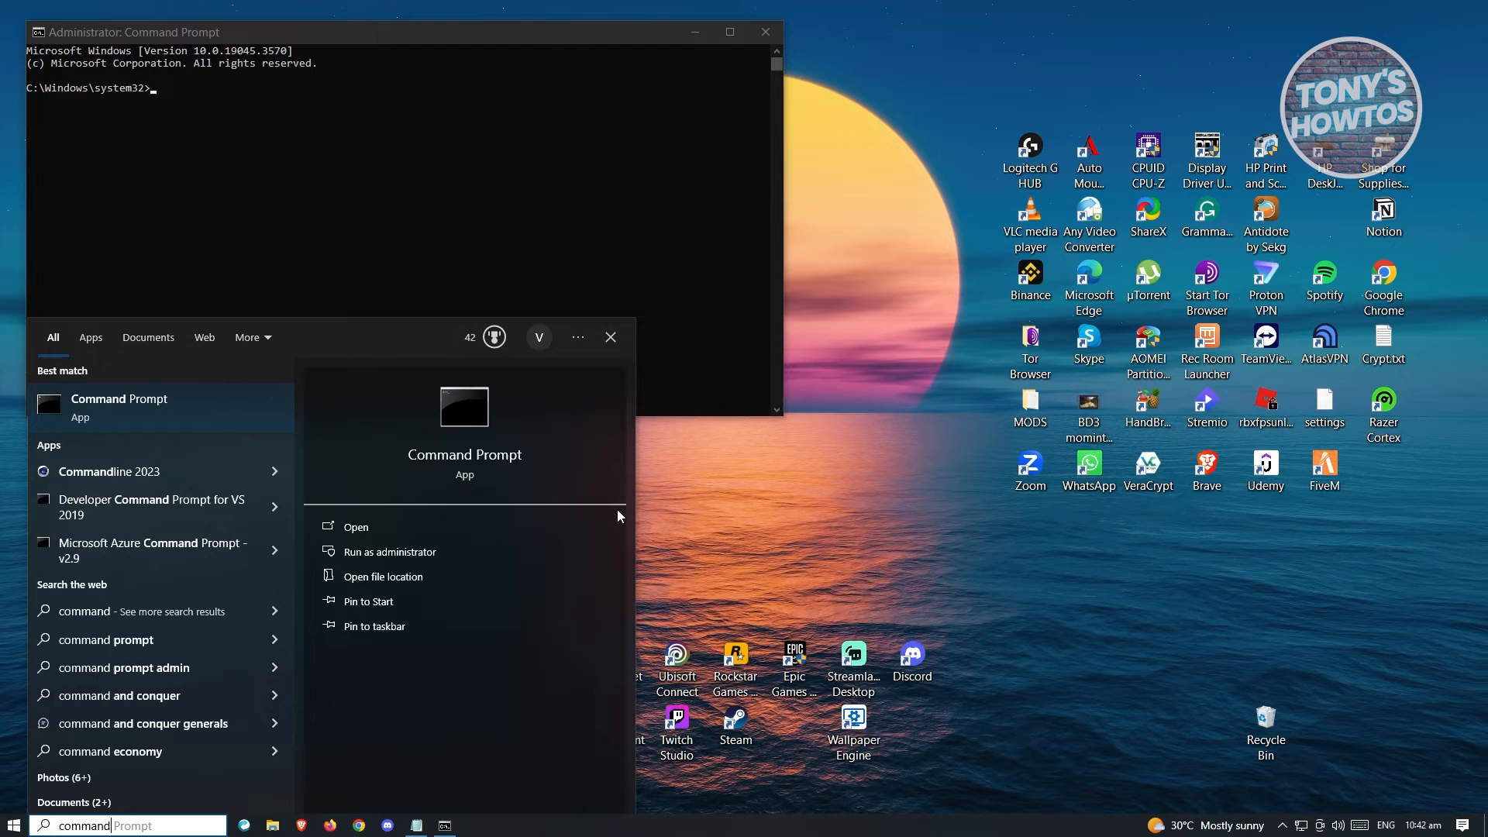
{"action": "mouse_move", "coordinate": [439, 45]}
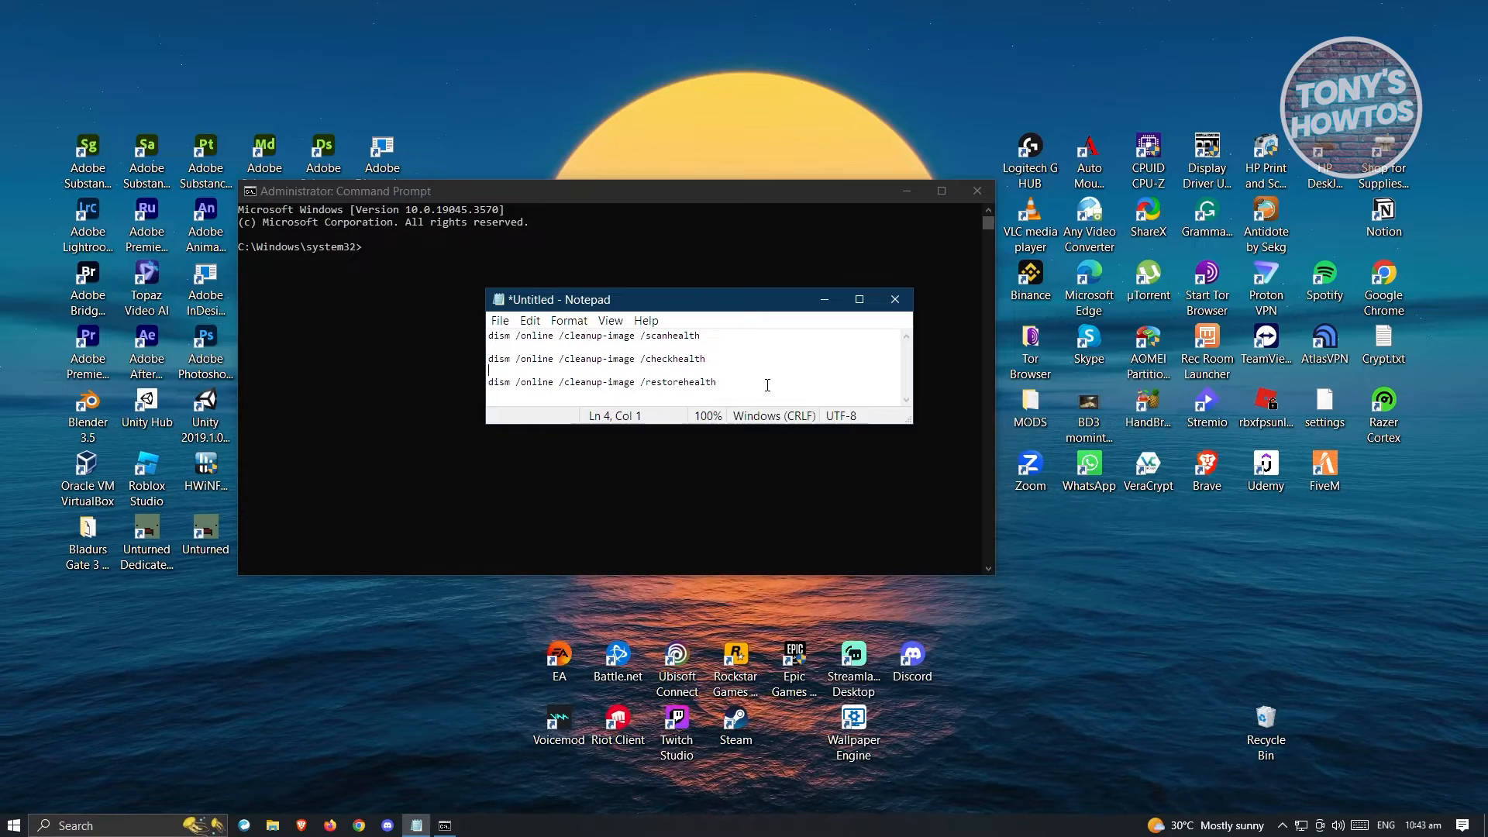
Select the 'dism /online /cleanup-image /scanhealth' line in the Notepad note
{"action": "left_click_drag", "start_coordinate": [615, 336], "coordinate": [701, 336]}
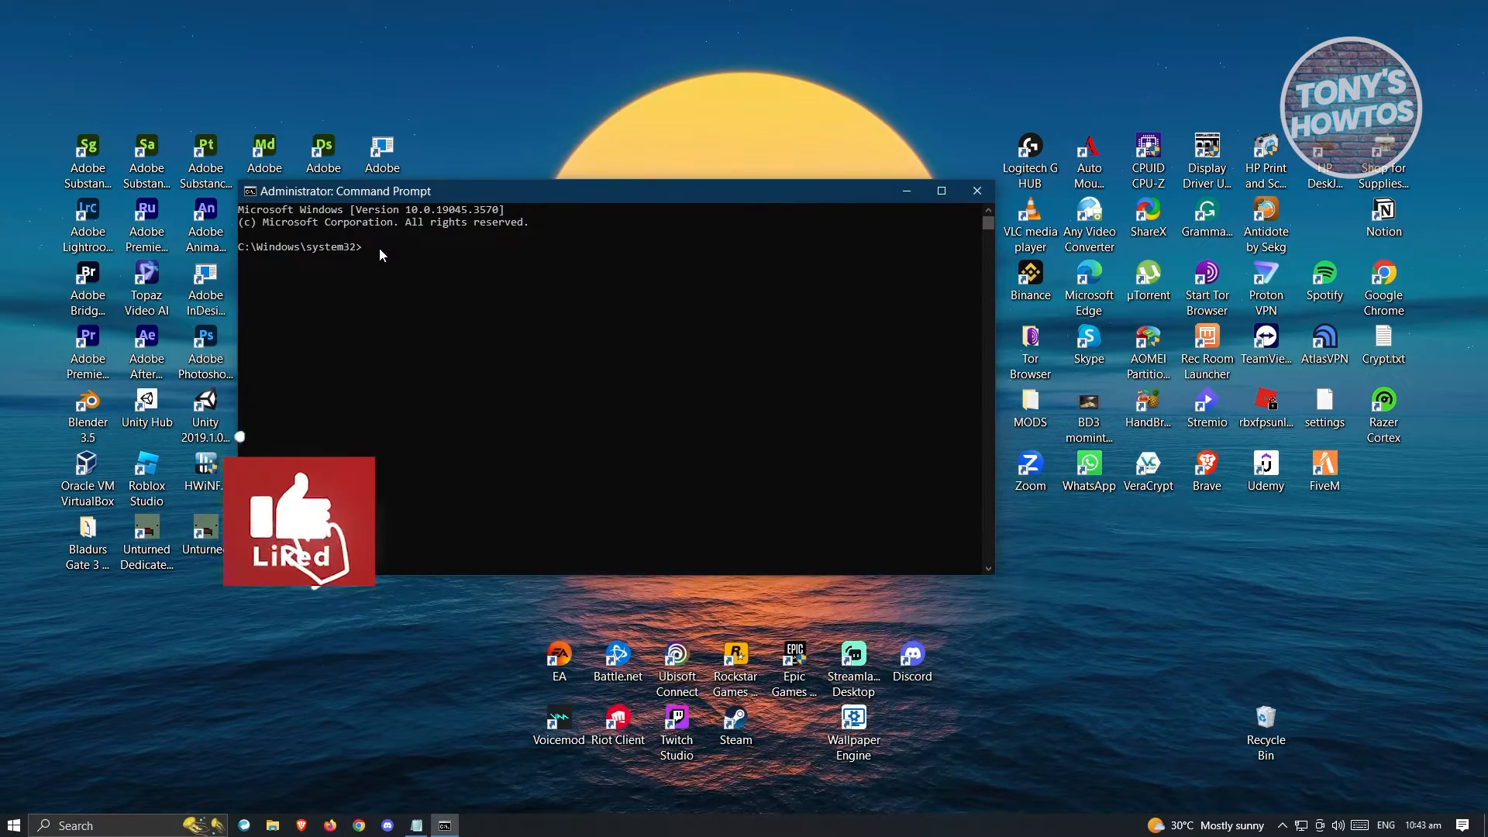
Run 'dism /online /cleanup-image /scanhealth' at the administrator prompt
{"action": "type", "text": "dism /online /cleanup-image /scanhealth"}
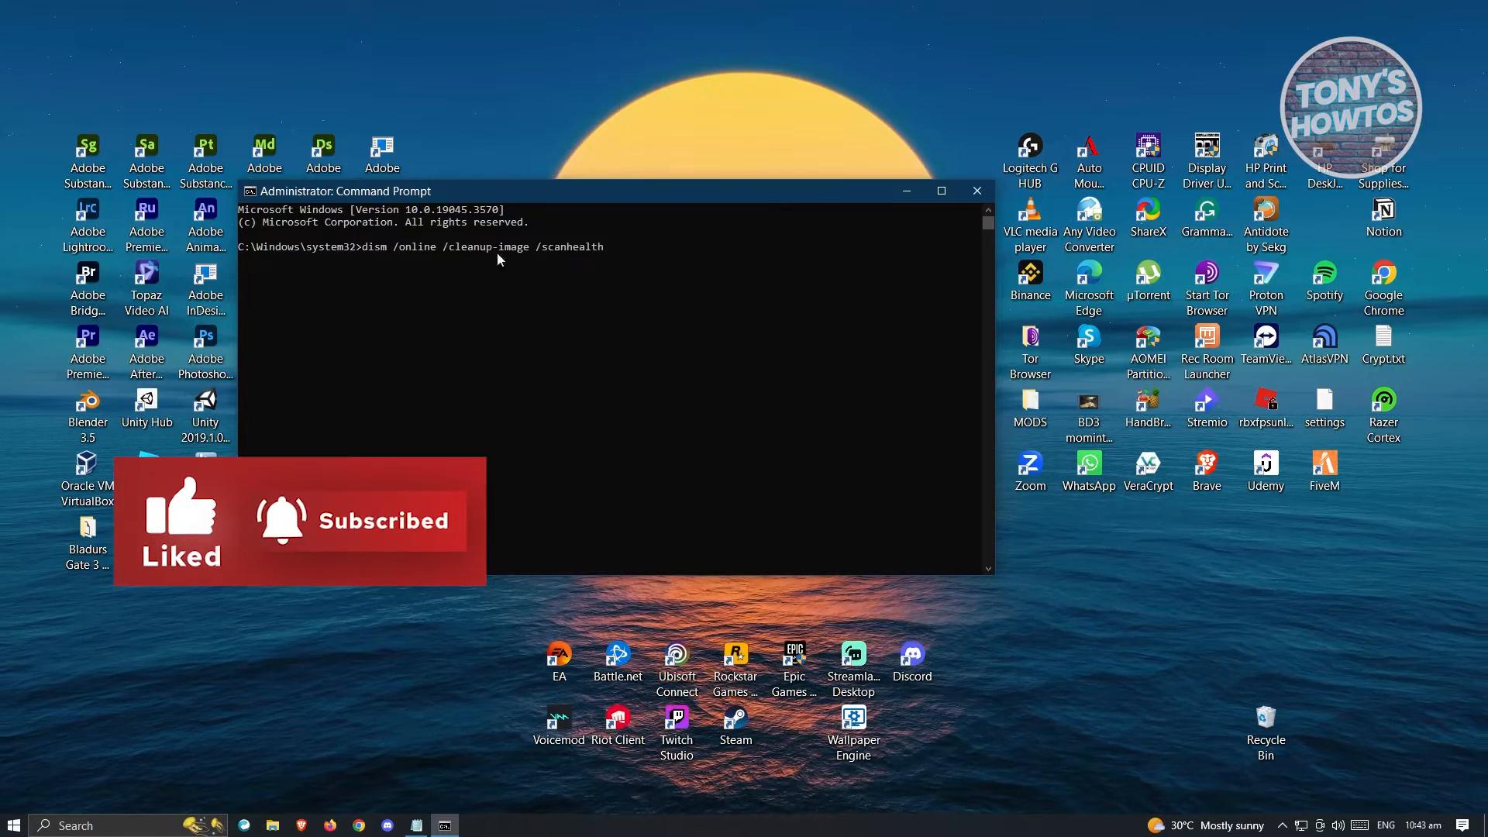
{"action": "key", "text": "enter"}
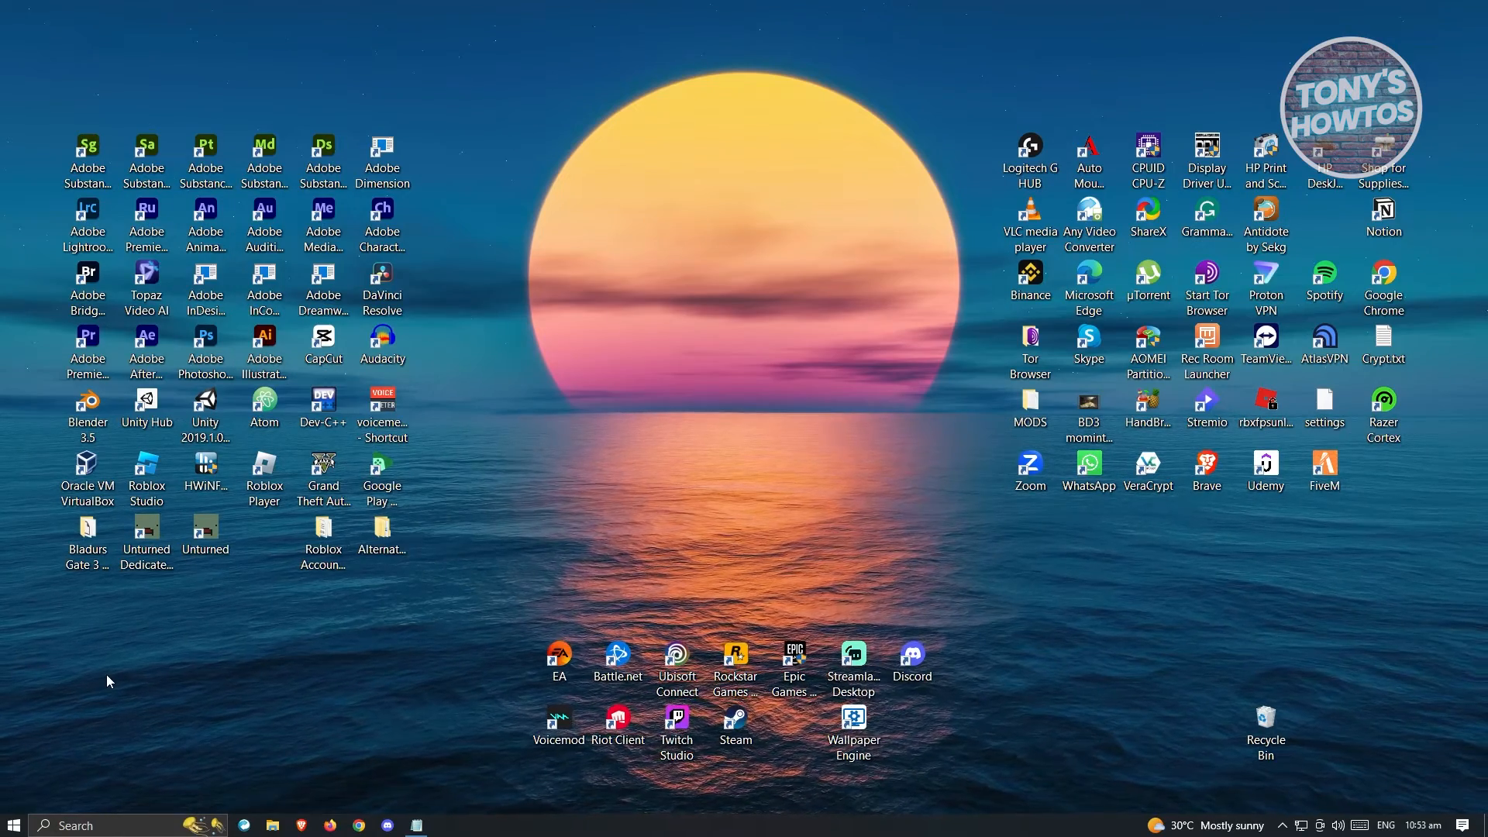
{"action": "mouse_move", "coordinate": [120, 759]}
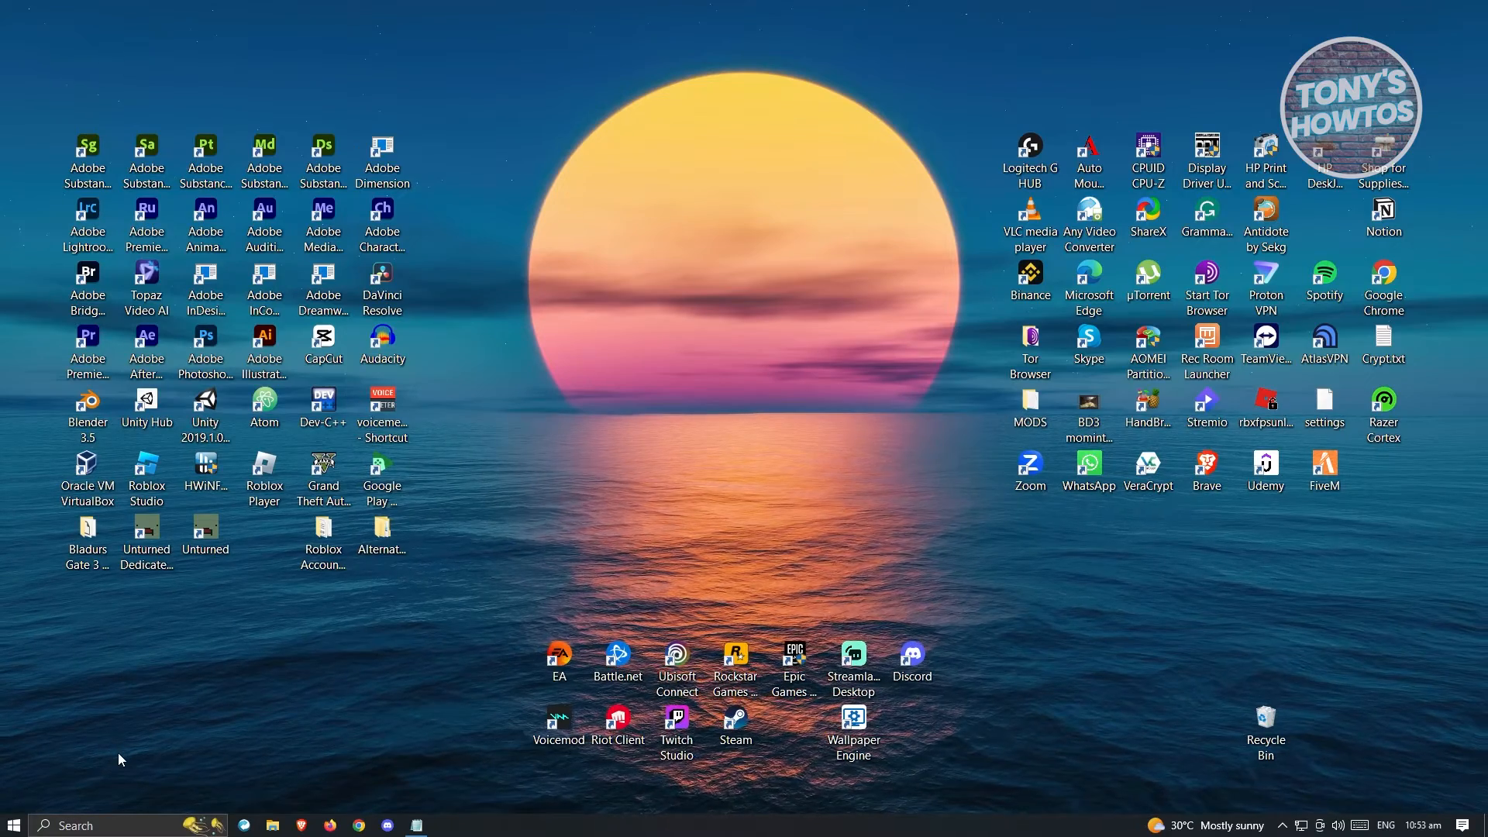
{"action": "mouse_move", "coordinate": [512, 688]}
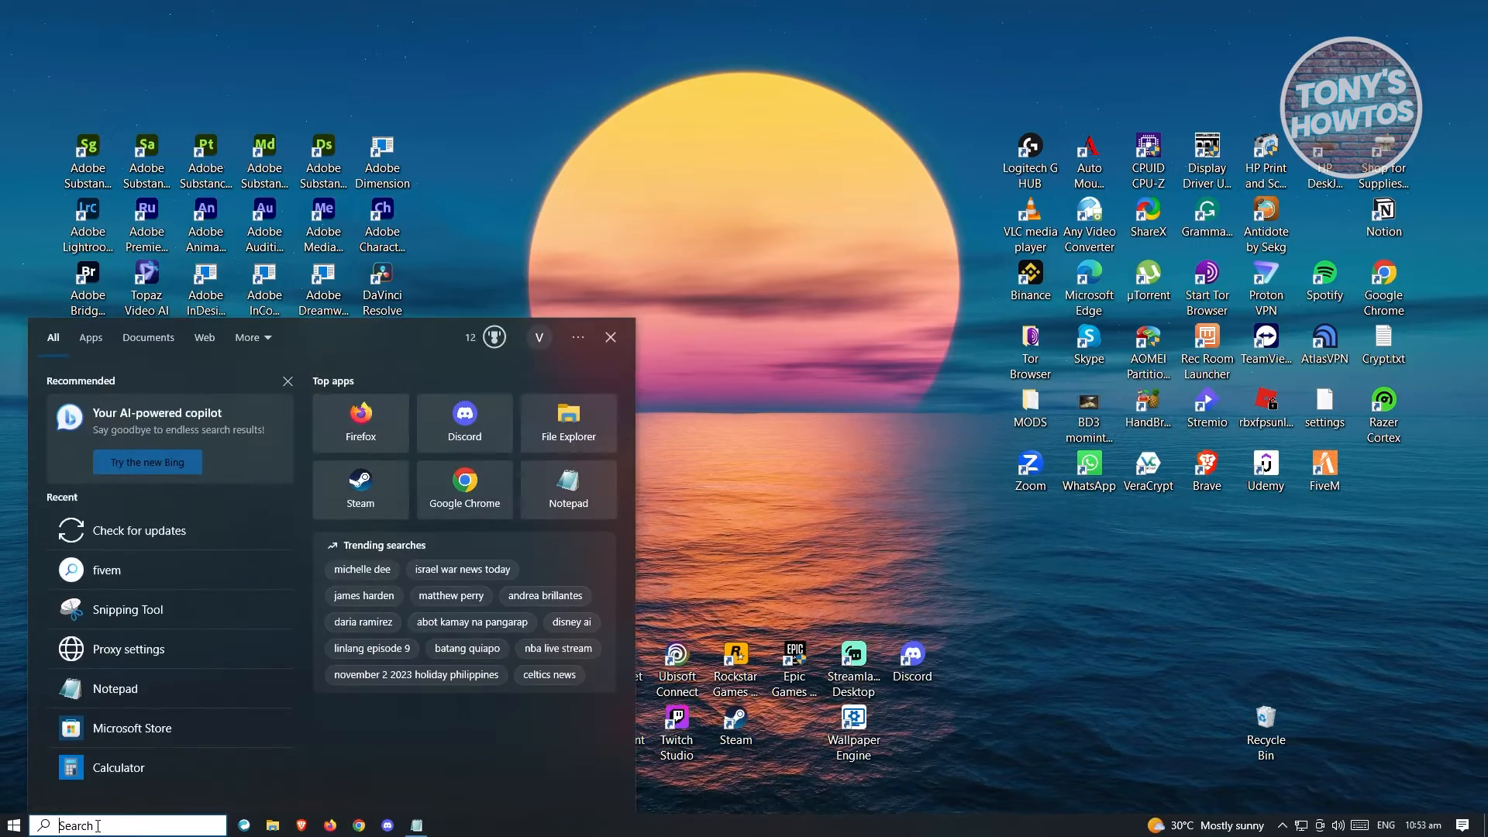
Search 'update' and start a new Check for updates in Windows Update
{"action": "type", "text": "update"}
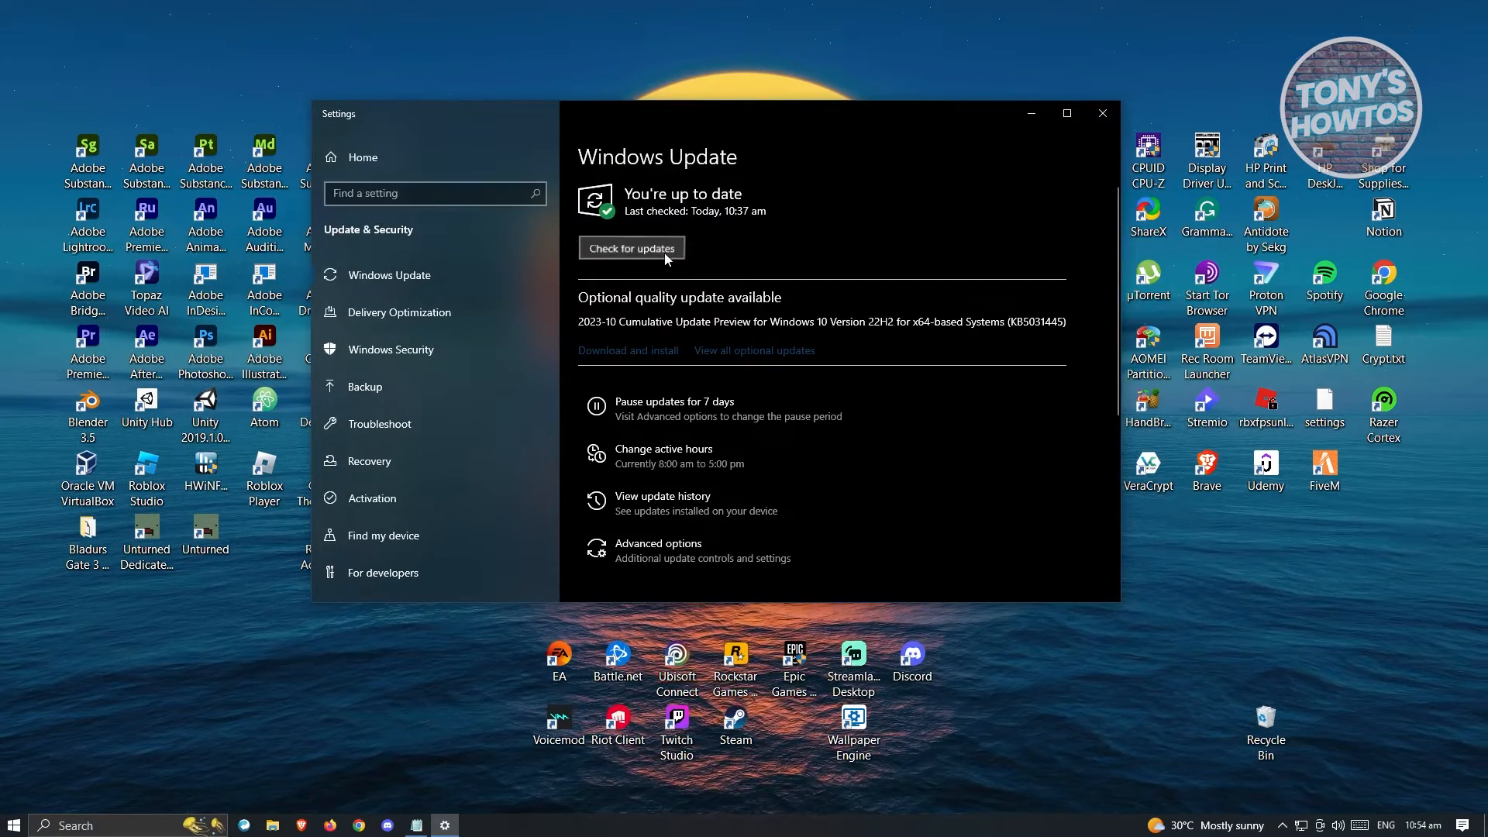
{"action": "left_click", "coordinate": [631, 248]}
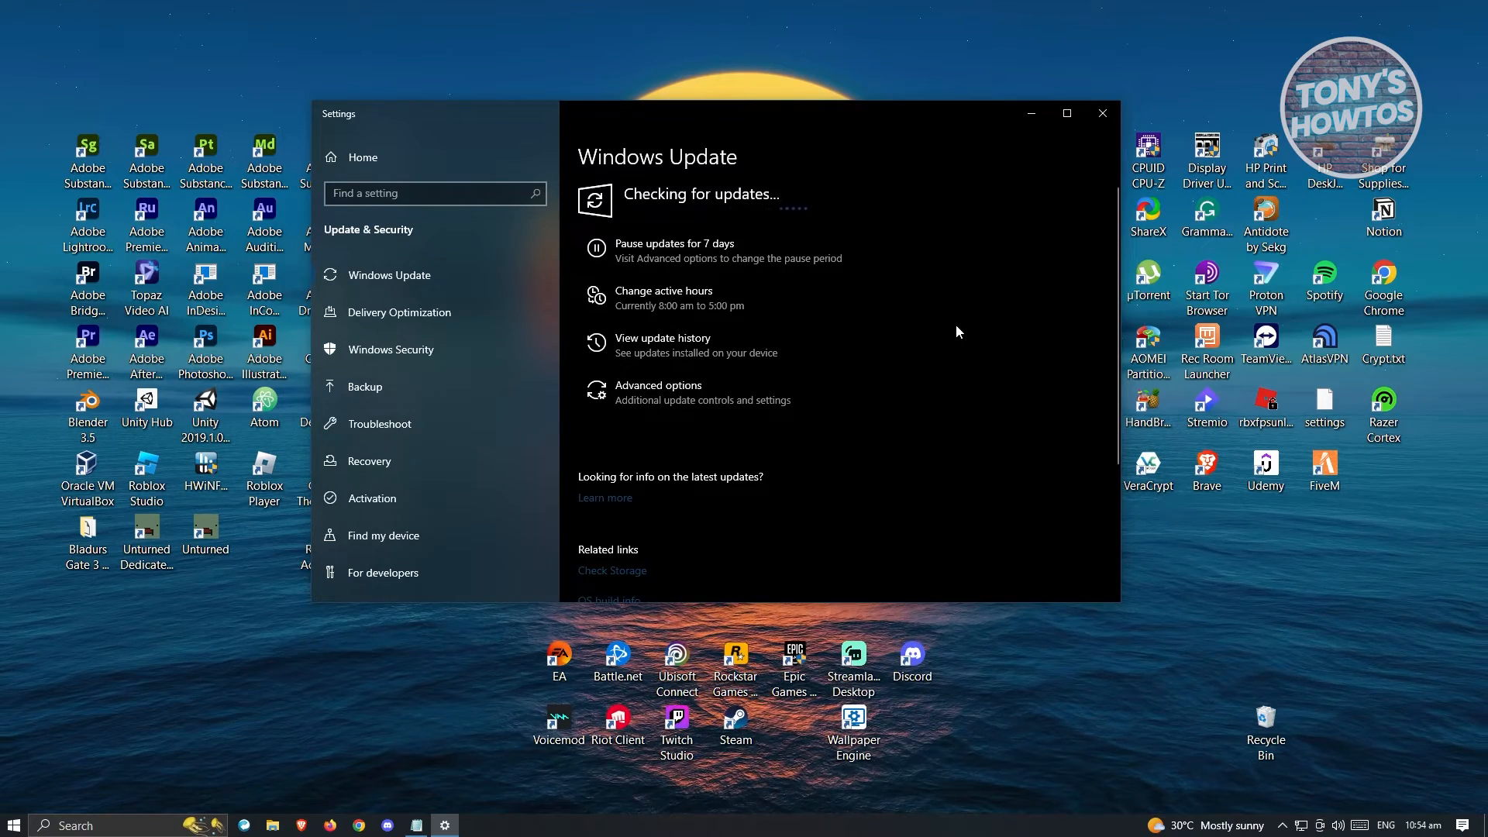